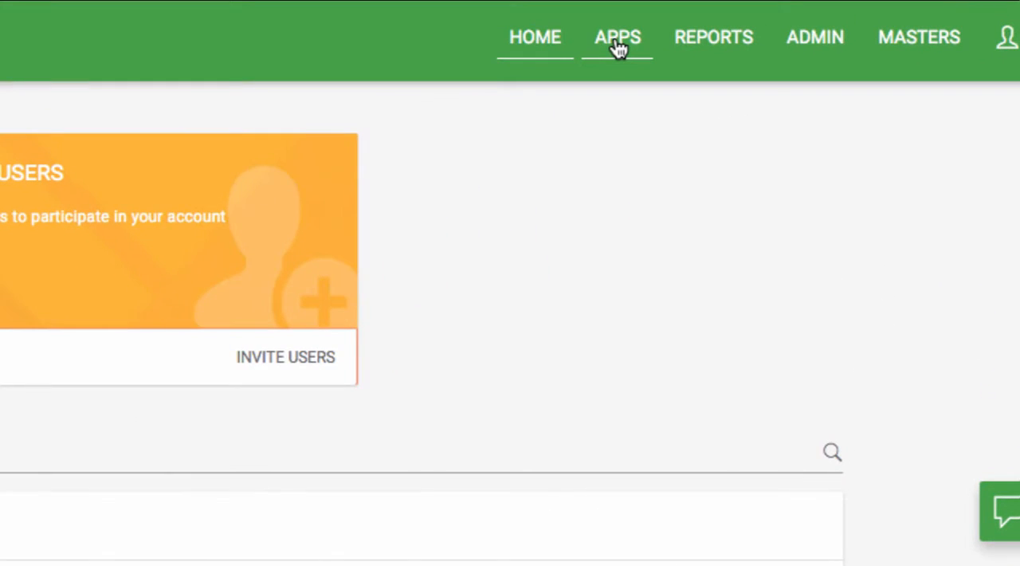
- Open the Apps page listing templates like Vacation Request and Purchase Request
left_click(617, 37)
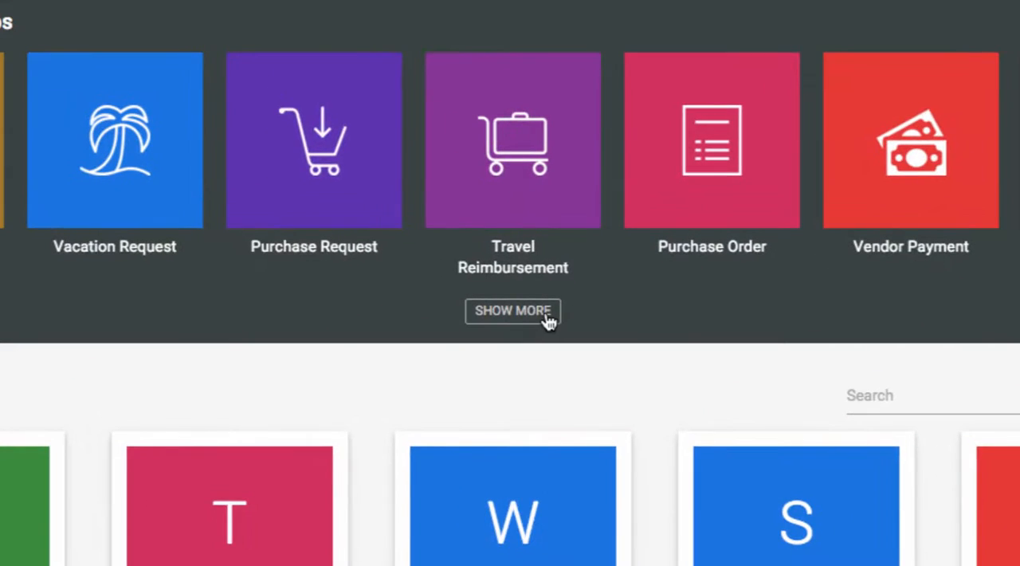
- Expand the full app template gallery and scroll through it
left_click(513, 310)
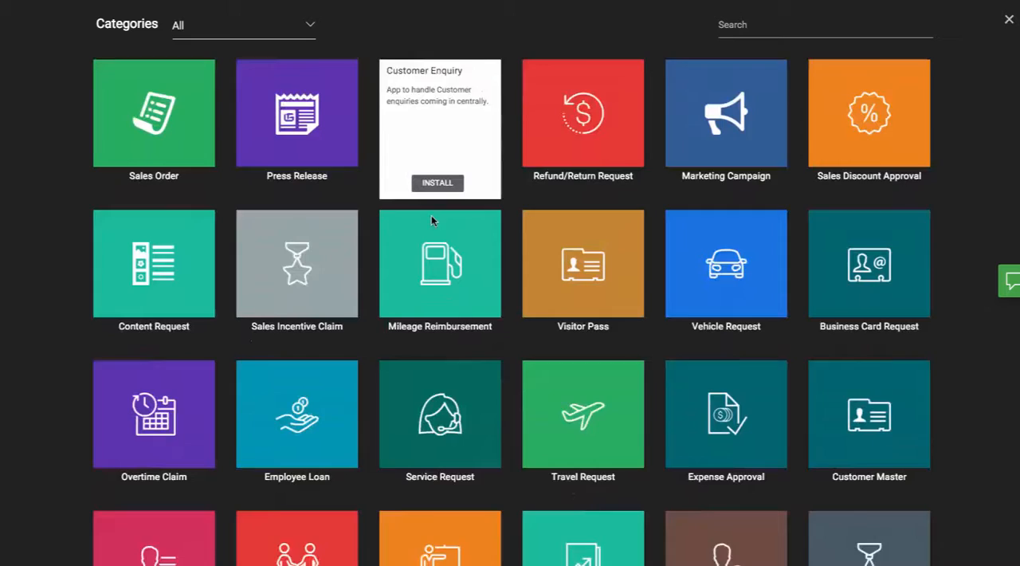
scroll("down", 3)
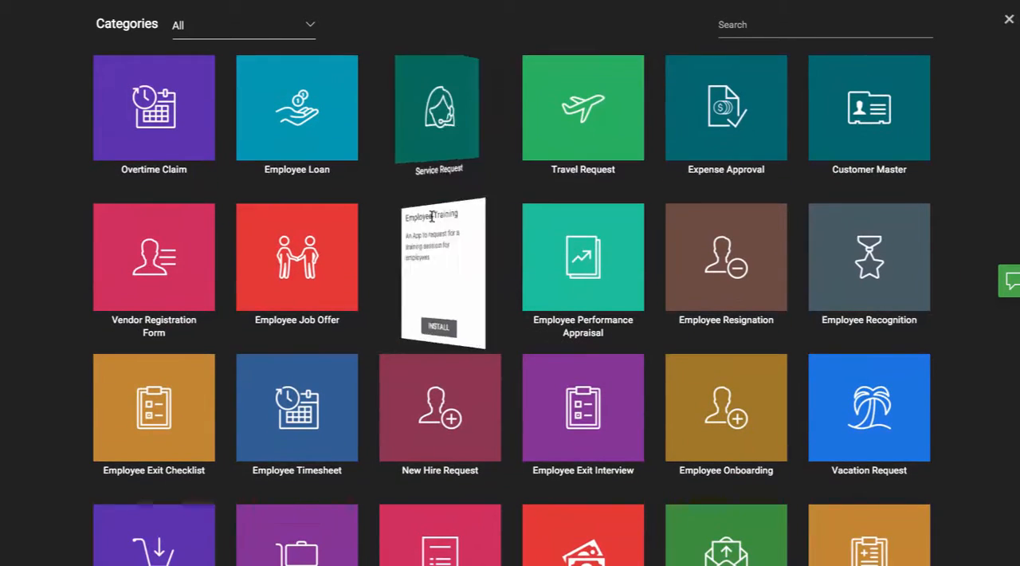
- Search 'Vendor', install Vendor Registration Form, and dismiss the confirmation
type("V")
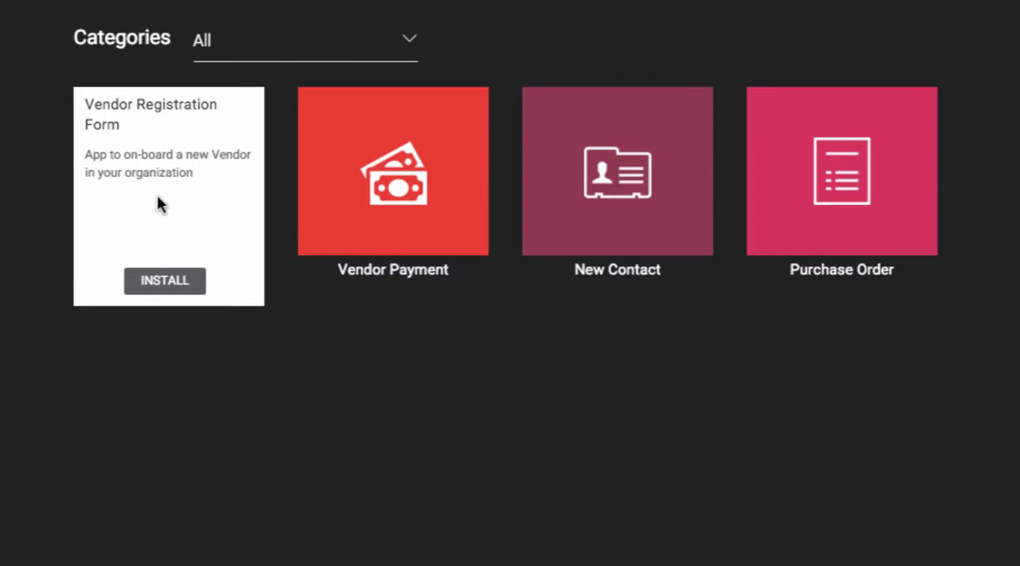
left_click(165, 280)
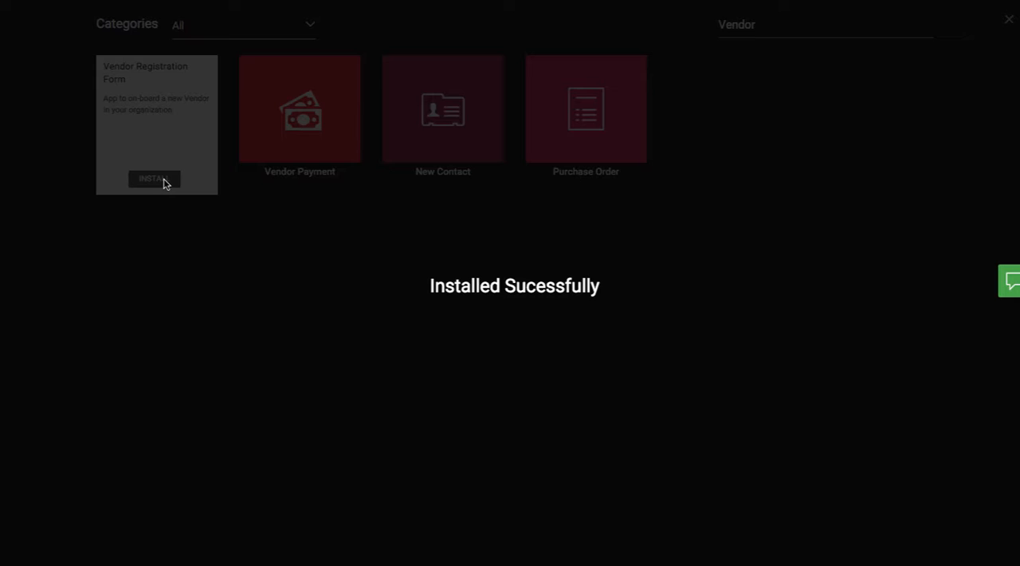
left_click(1007, 18)
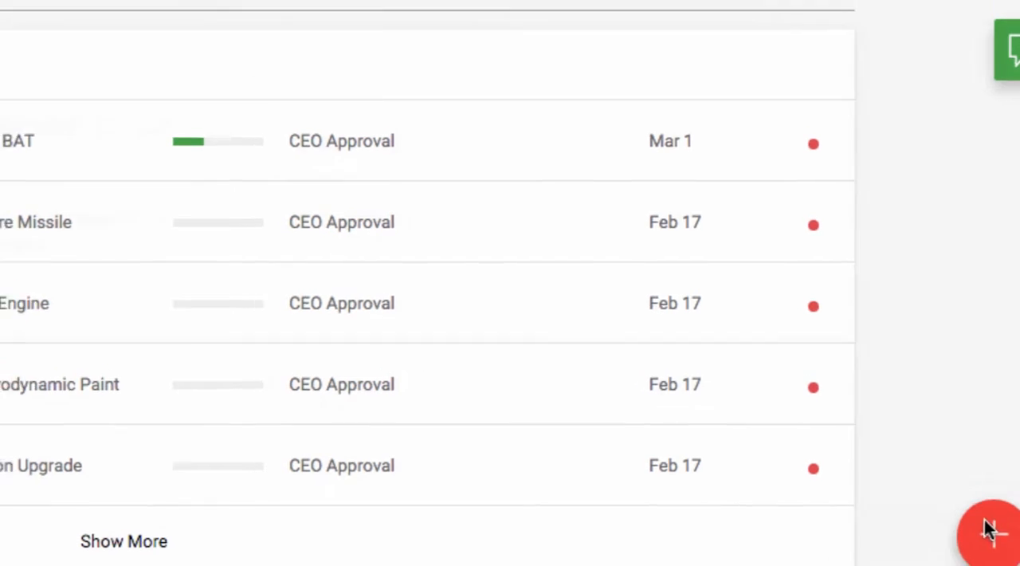
- Create a new blank Vendor Registration Form request from the + button
left_click(992, 530)
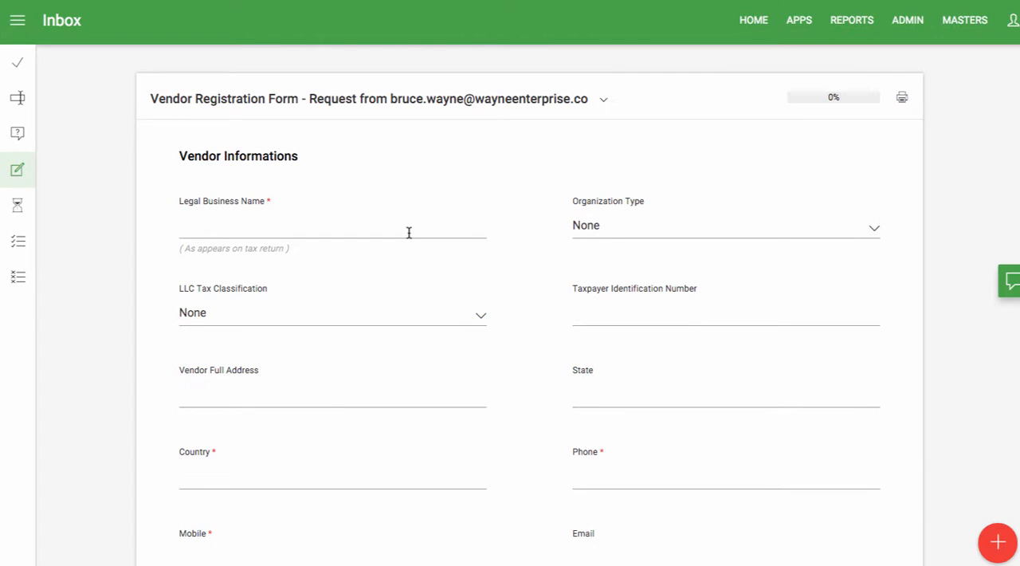
scroll("down", 3)
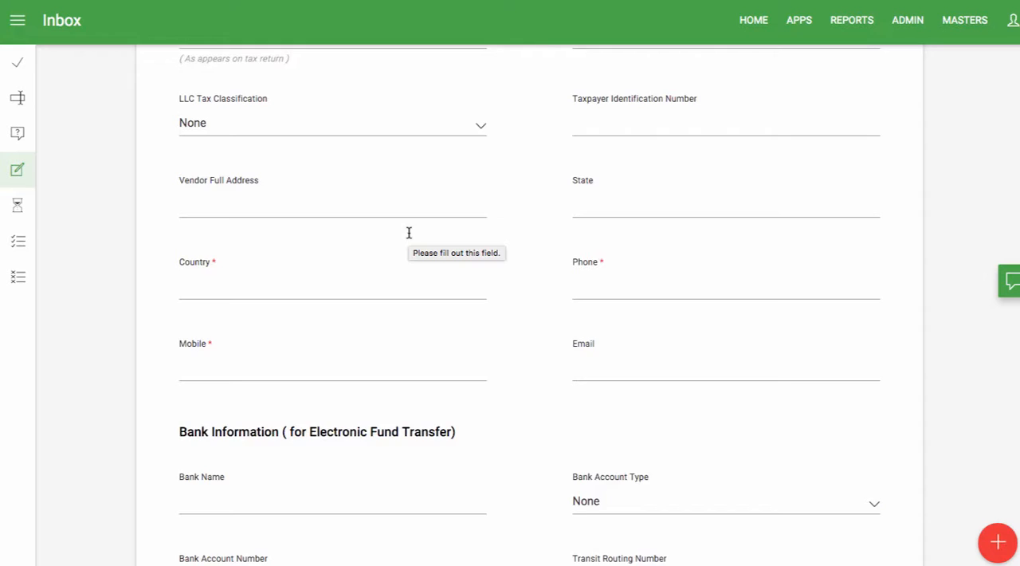
scroll("down", 3)
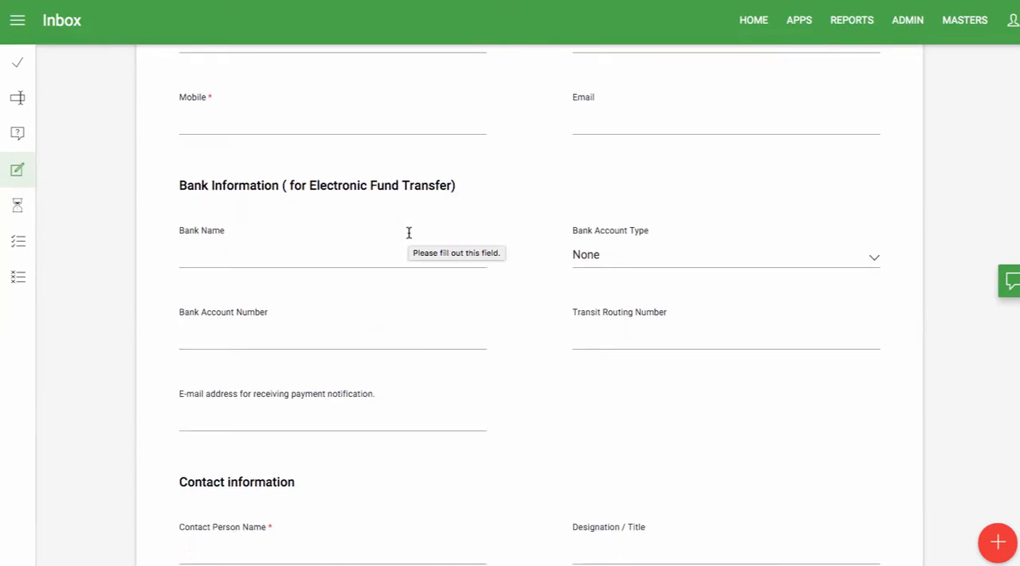
scroll("down", 3)
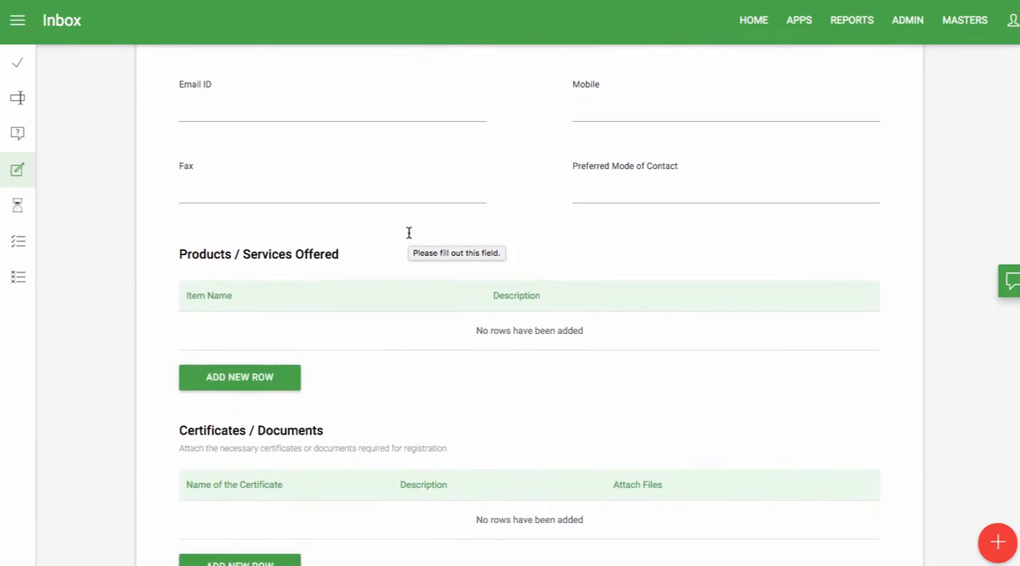
scroll("down", 3)
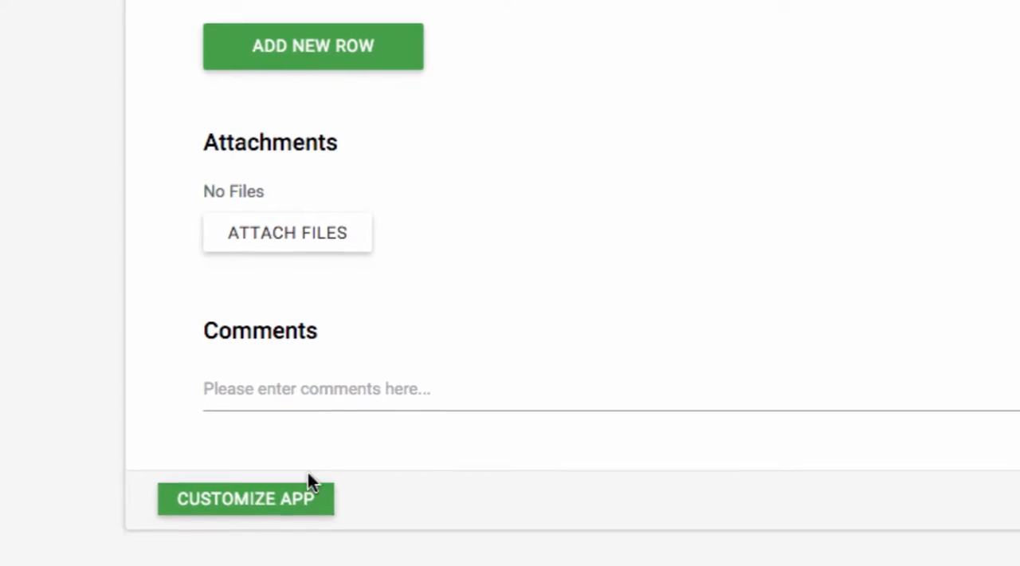
- Customize Vendor Registration Form, review its form and workflow, and reach Permissions
left_click(245, 498)
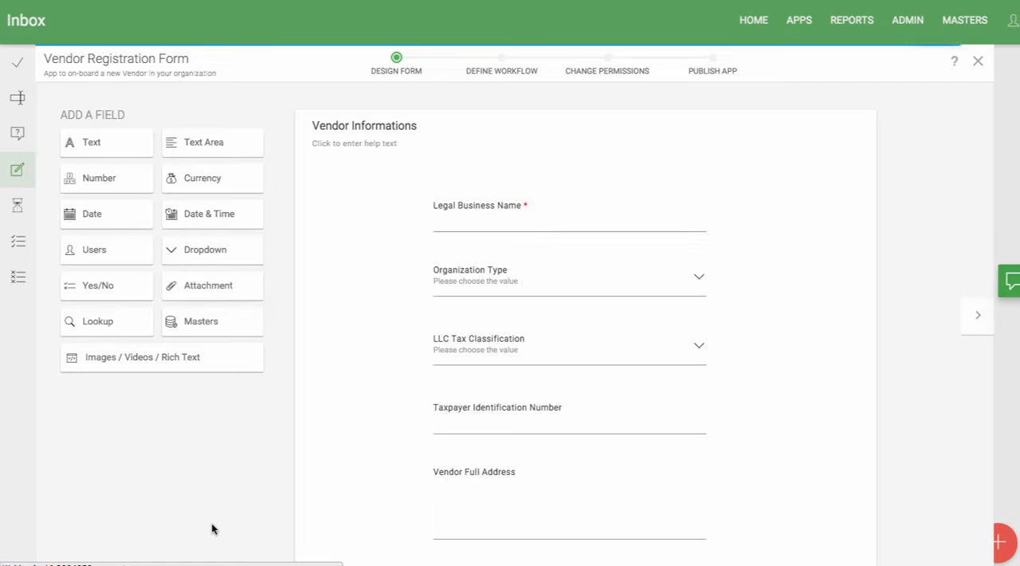
scroll("down", 3)
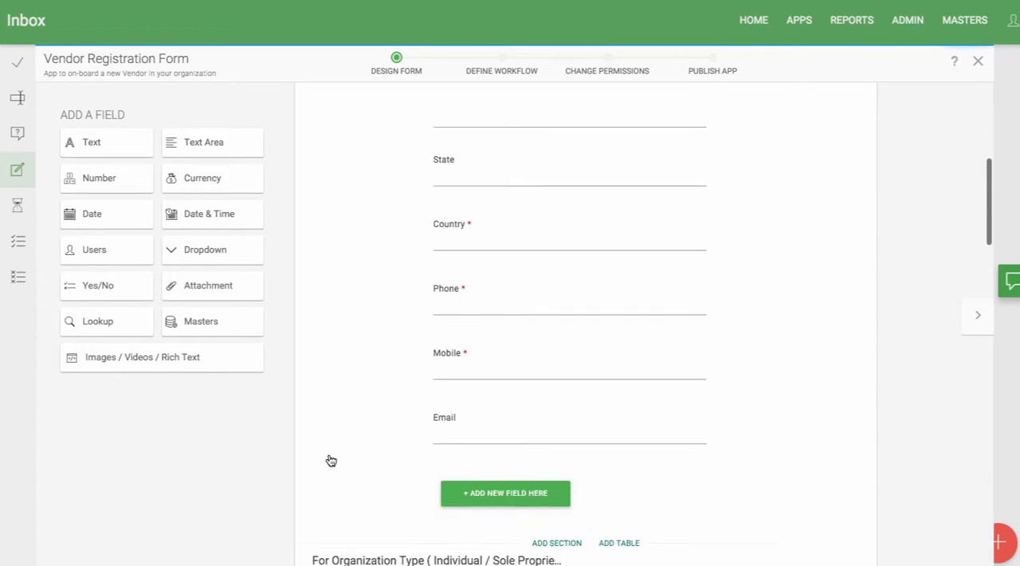
scroll("down", 3)
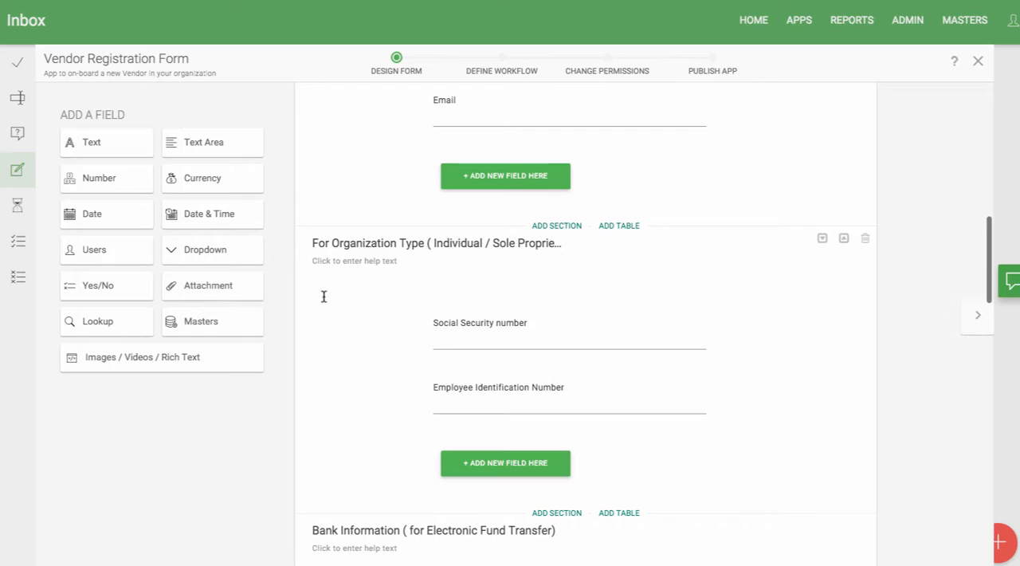
left_click(501, 70)
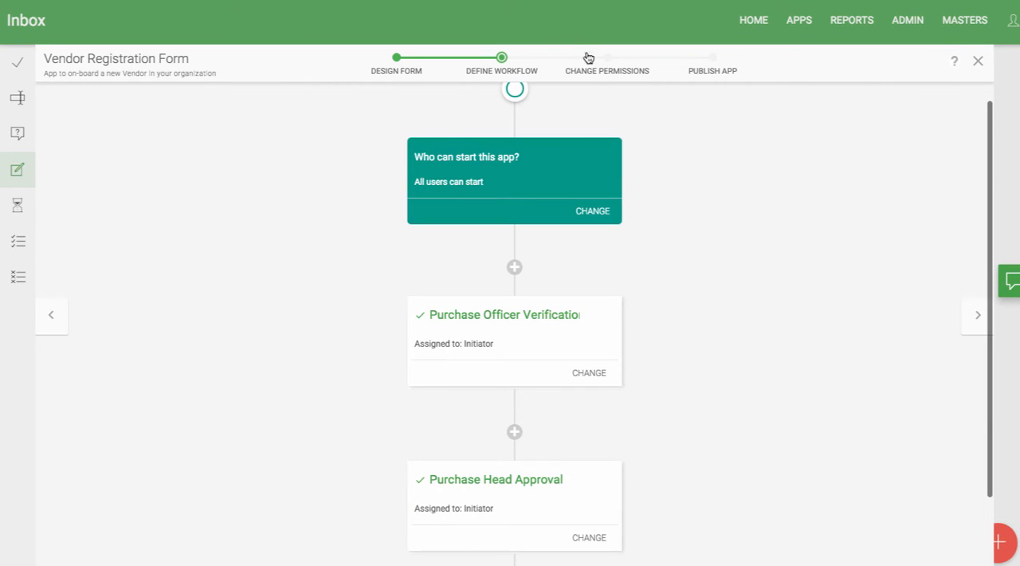
left_click(607, 70)
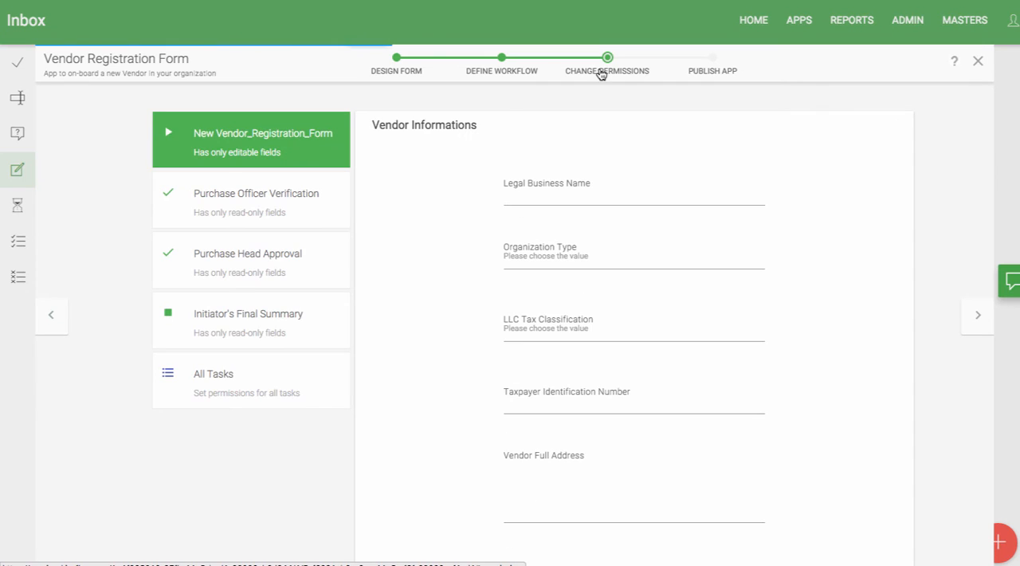